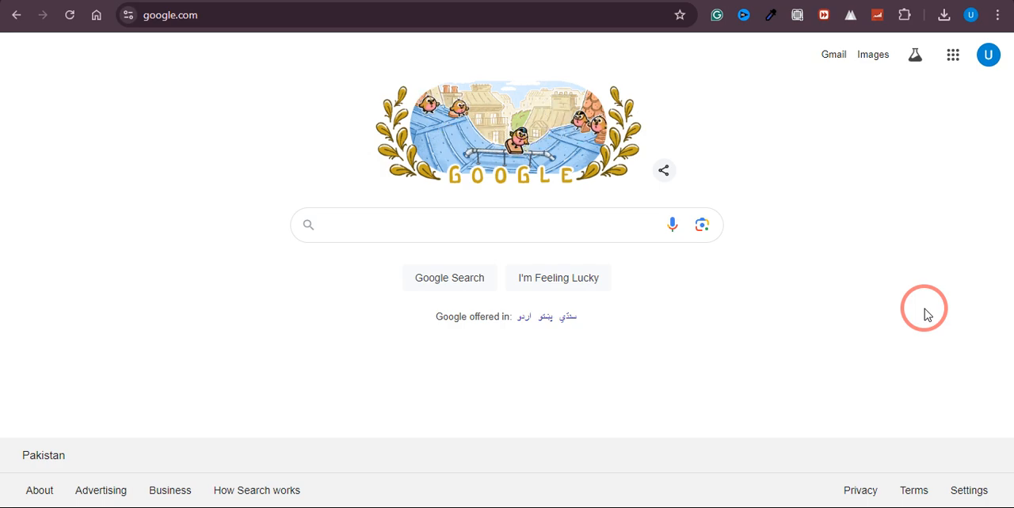
mouse_move(811, 297)
type("STEAM")
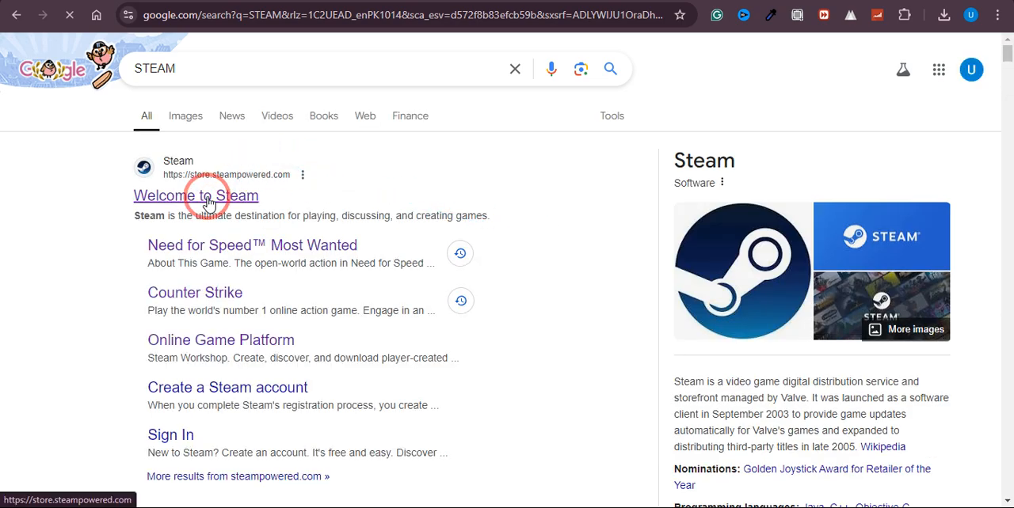
Open the Steam Store from the 'Welcome to Steam' Google result
left_click(196, 197)
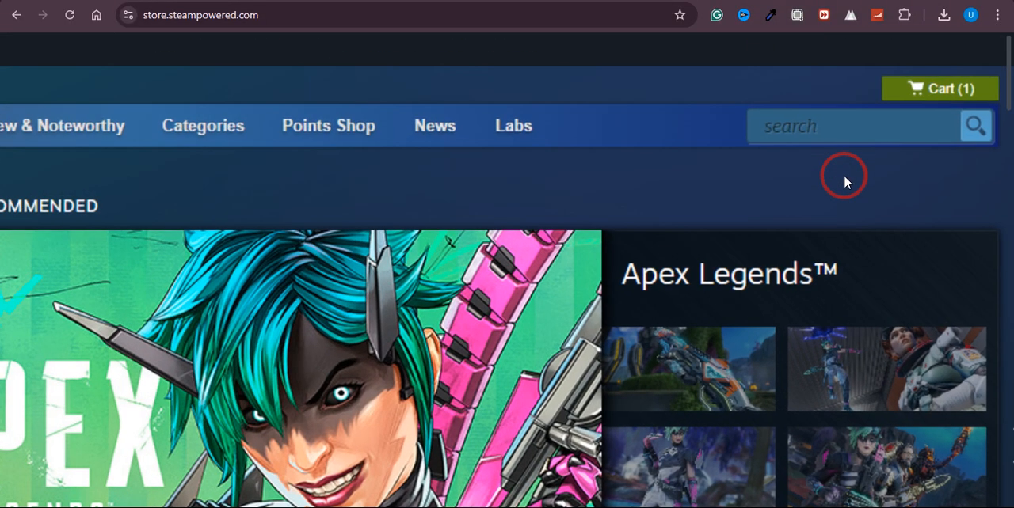
Search the store for 'left 4 dead 2', correcting the 'deead' typo, and pick the Left 4 Dead 2 suggestion
left_click(855, 127)
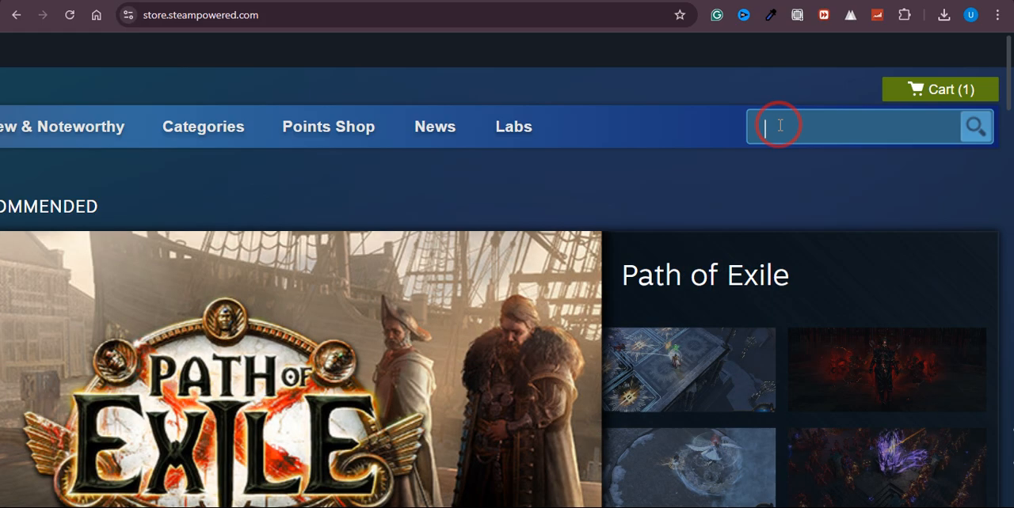
type("left 4")
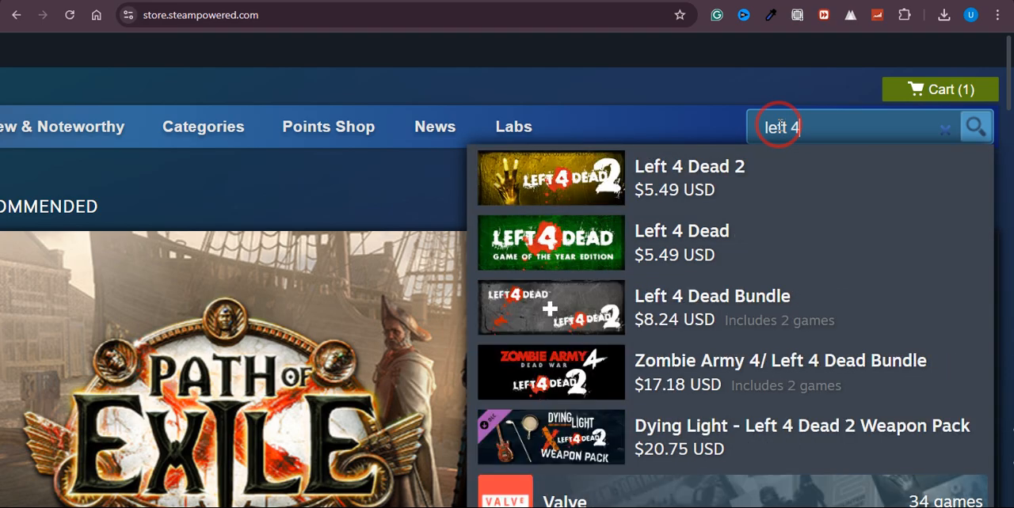
type("deead")
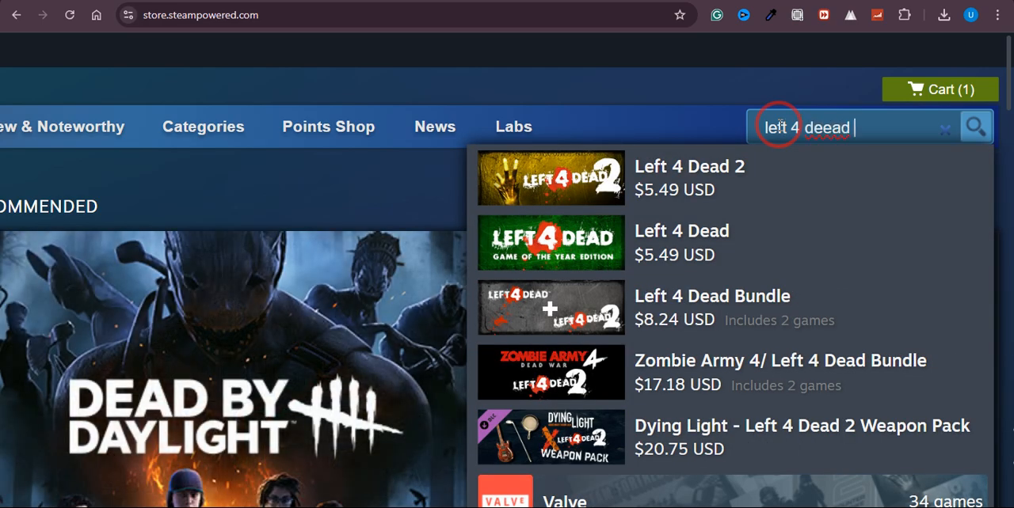
key("Backspace")
type(" 2")
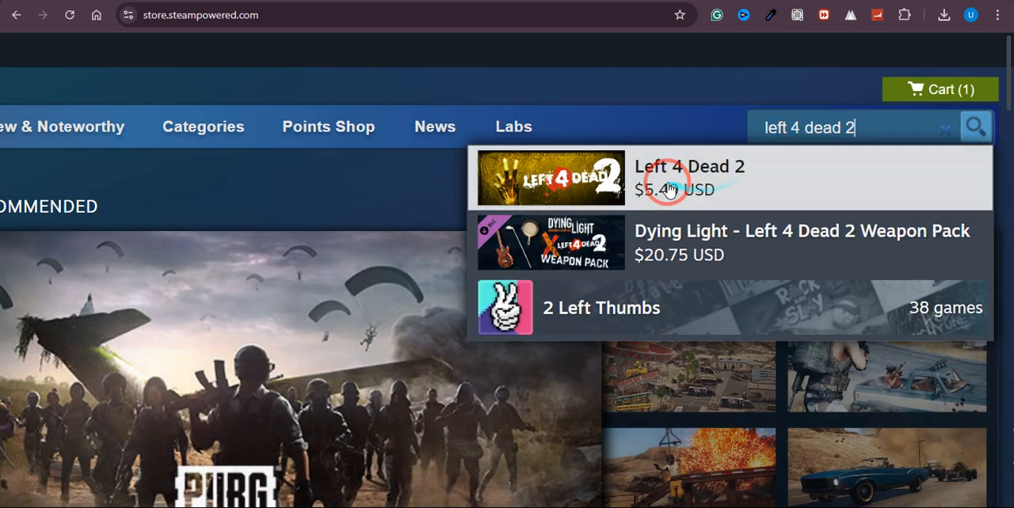
left_click(689, 177)
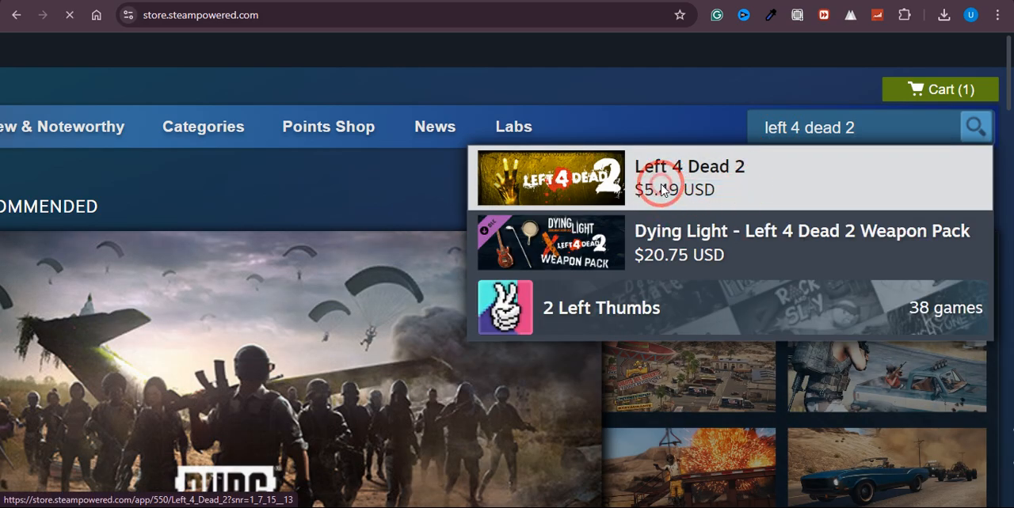
From the Left 4 Dead 2 page, add the standalone $5.49 game to the cart and head to the cart
left_click(689, 167)
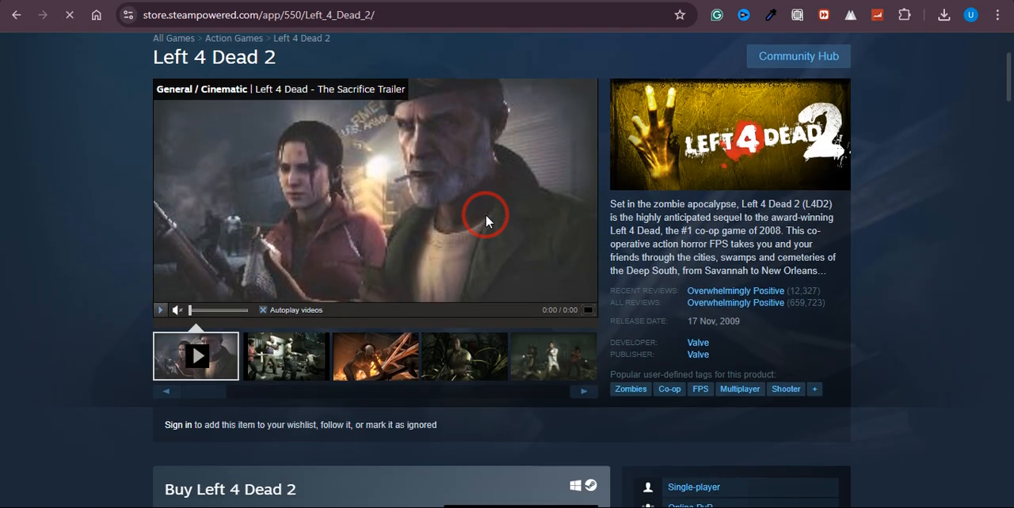
scroll("down", 3)
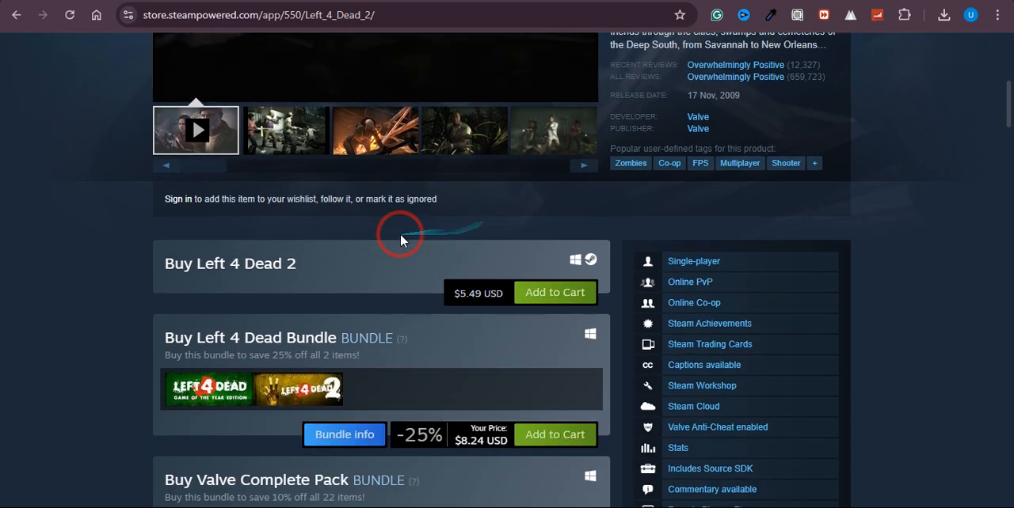
scroll("down", 3)
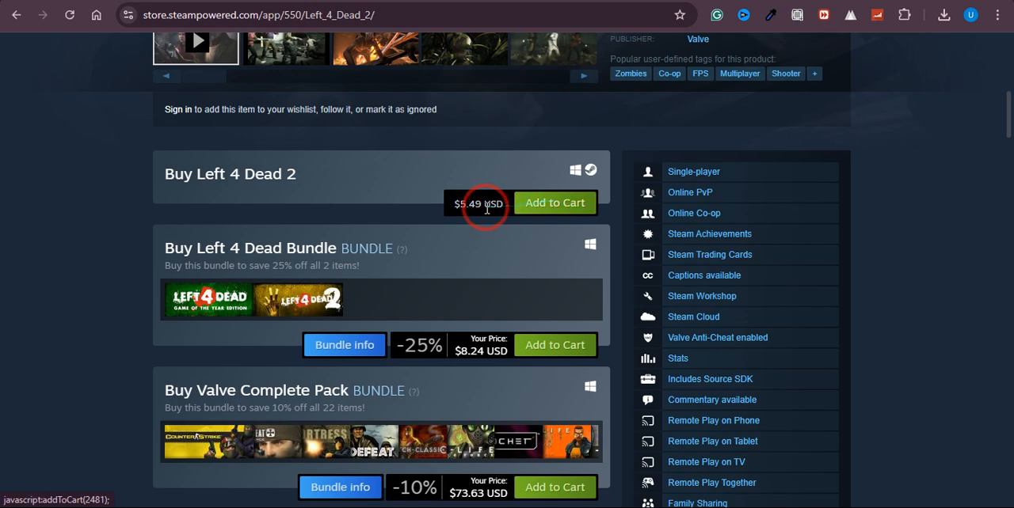
scroll("down", 3)
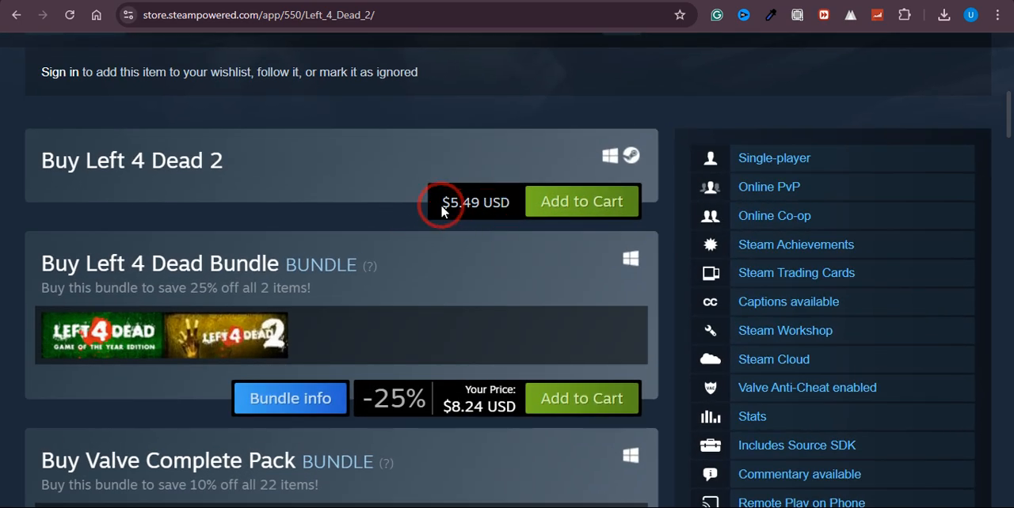
double_click(475, 203)
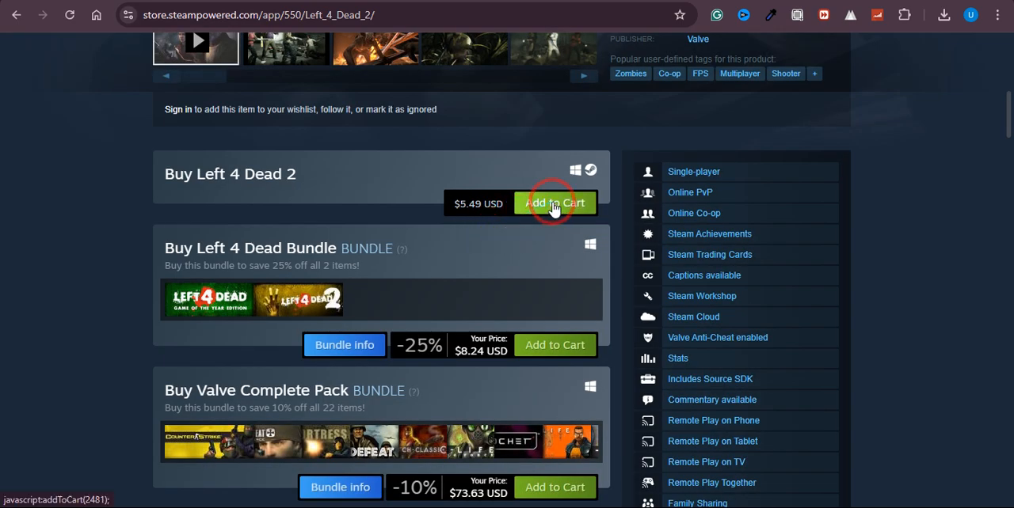
left_click(554, 203)
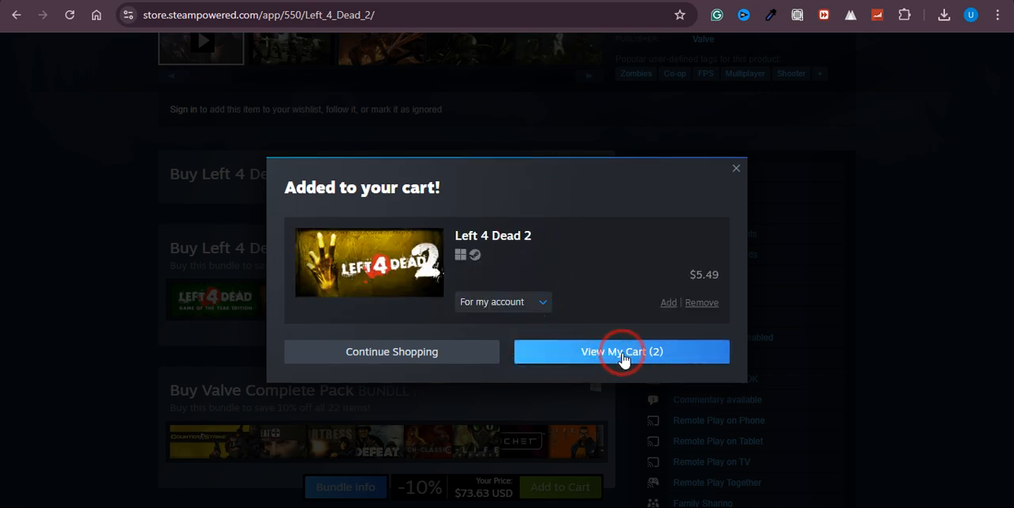
left_click(621, 352)
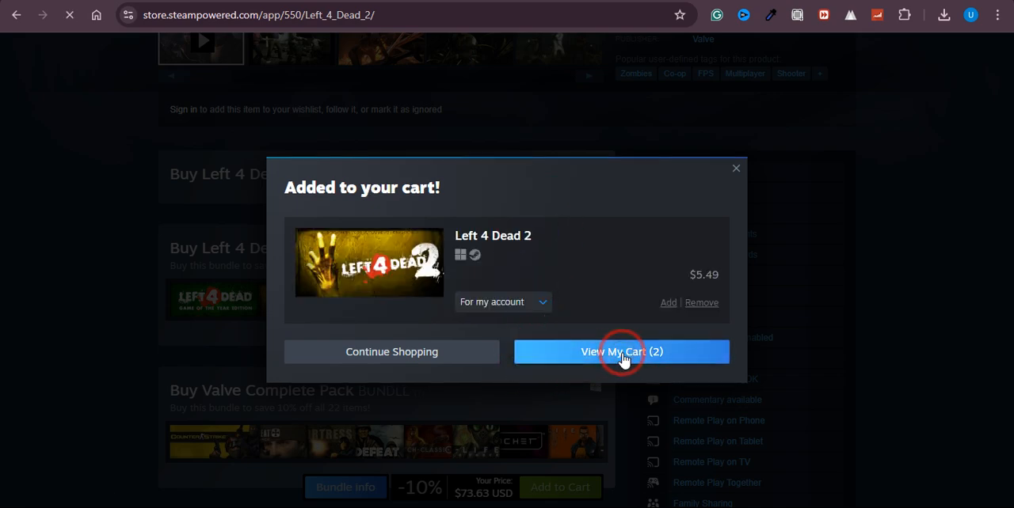
Remove Counter-Strike: Condition Zero so only Left 4 Dead 2 ($5.49) remains, then continue to payment
left_click(621, 352)
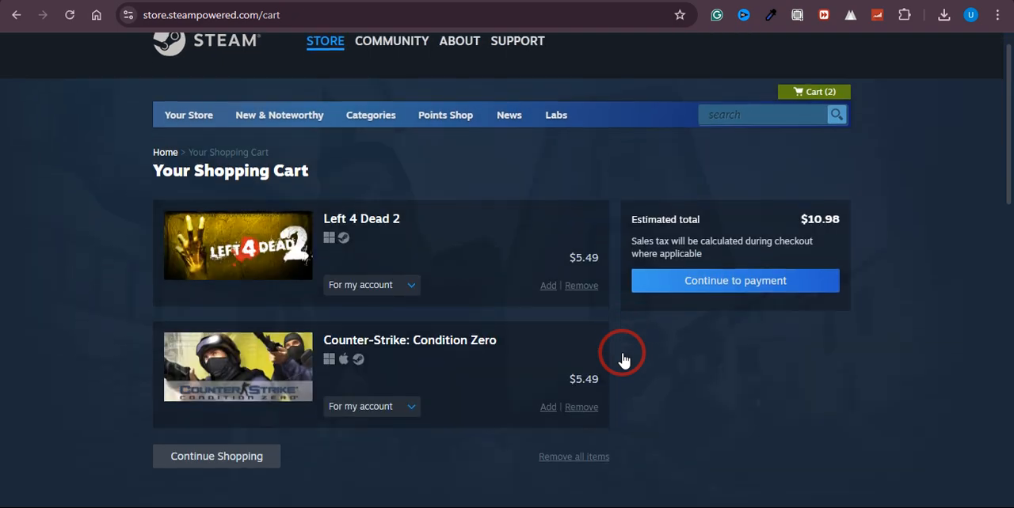
scroll("down", 3)
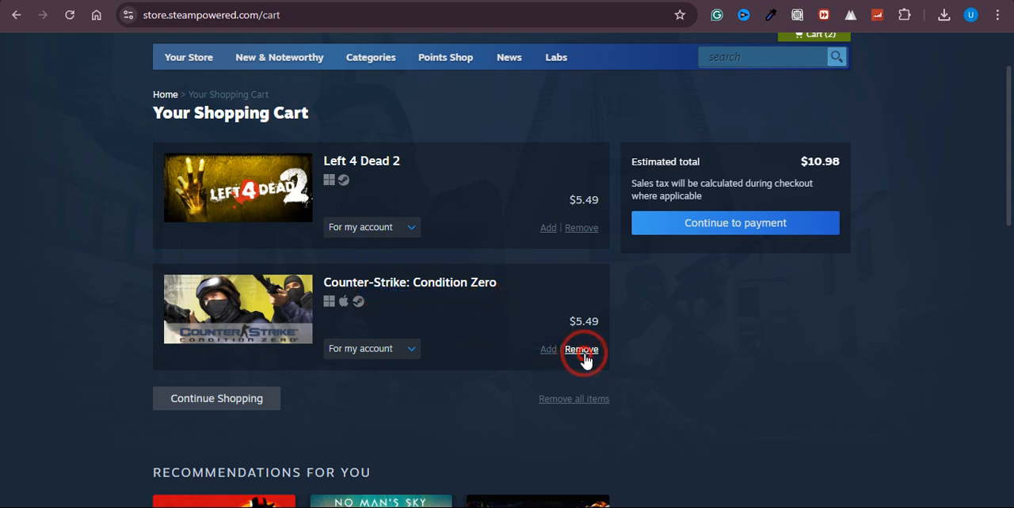
left_click(581, 350)
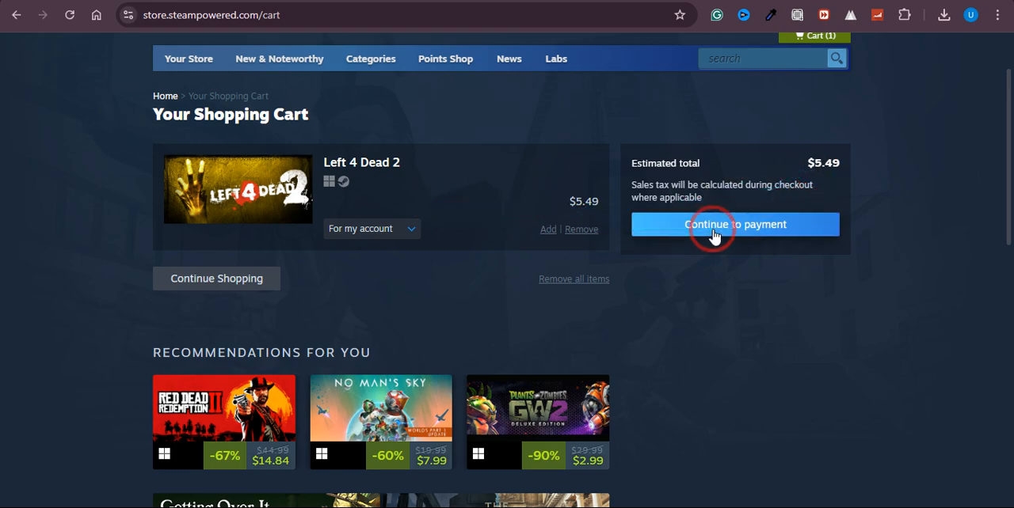
left_click(735, 225)
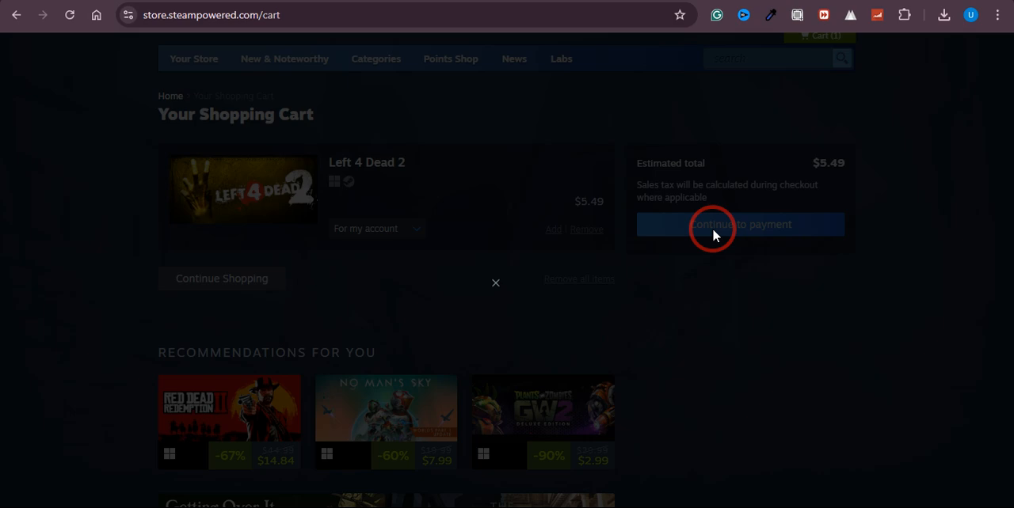
Continue to payment so the Steam sign-in prompt appears and choose Create a Free Account
left_click(738, 225)
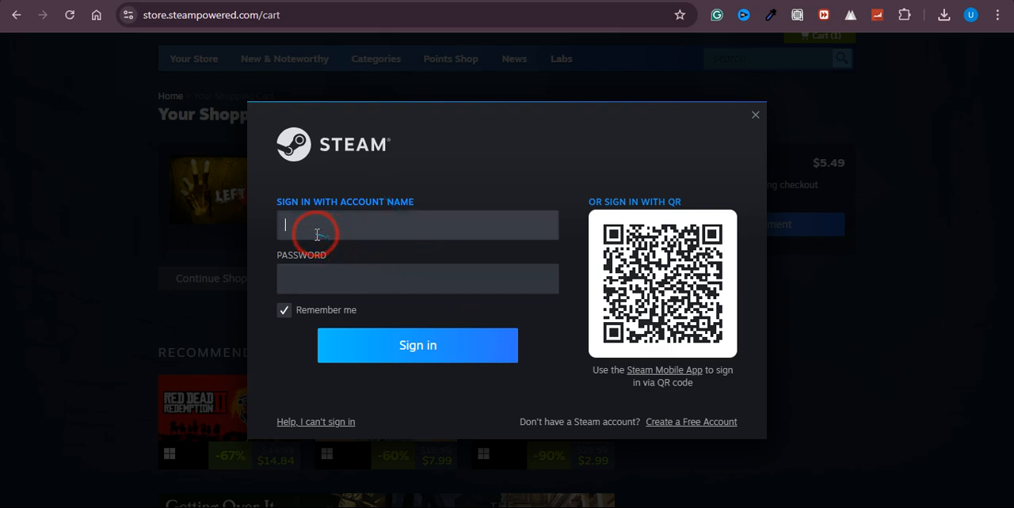
mouse_move(690, 421)
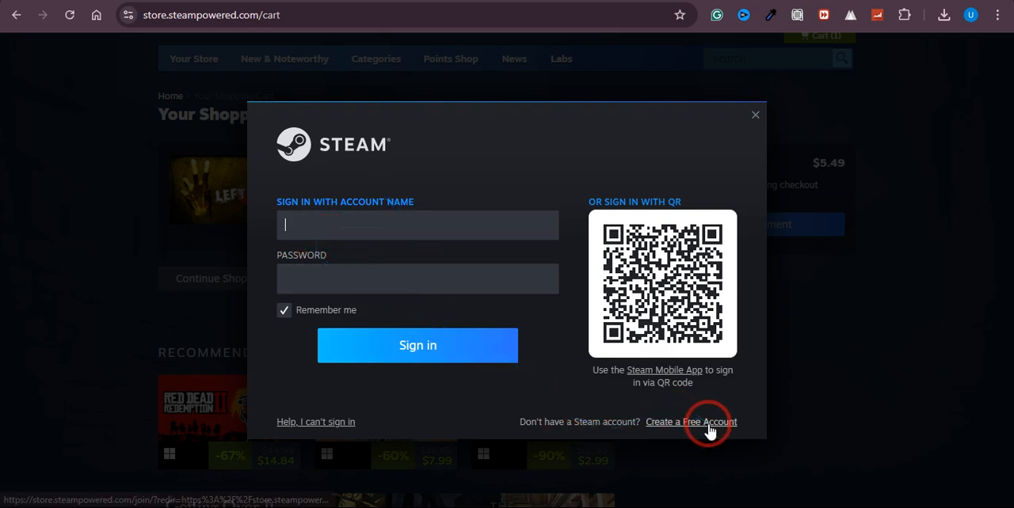
left_click(691, 421)
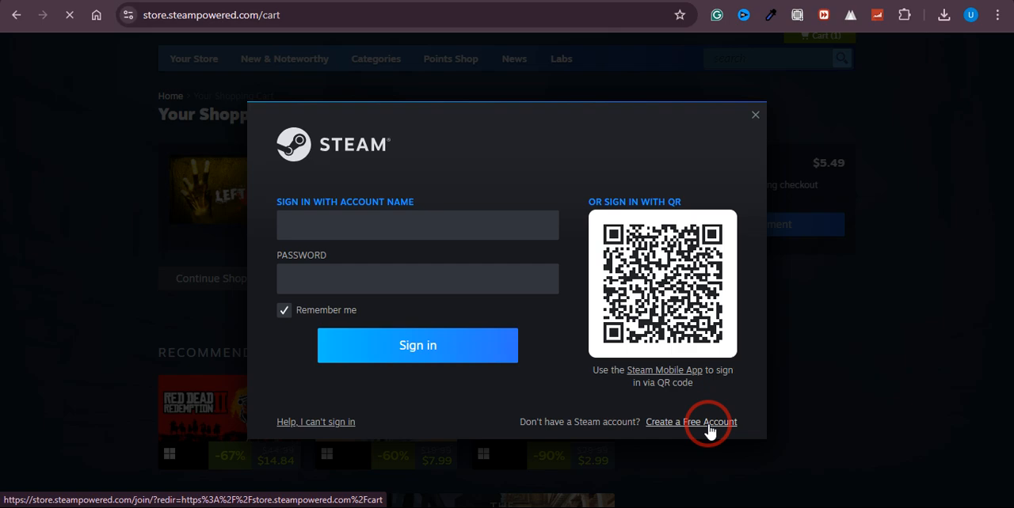
Open the Create Your Account form and look through its empty email and confirmation fields
left_click(691, 421)
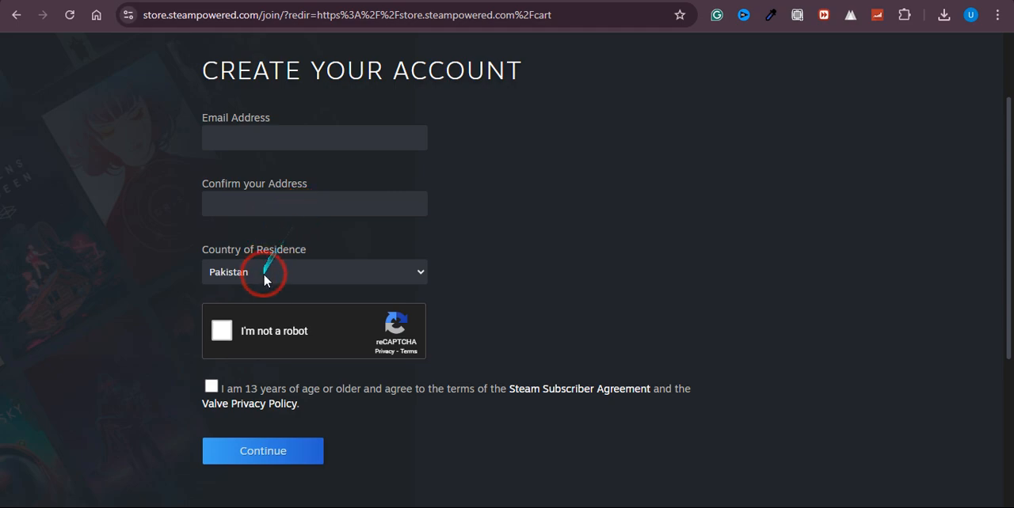
scroll("down", 3)
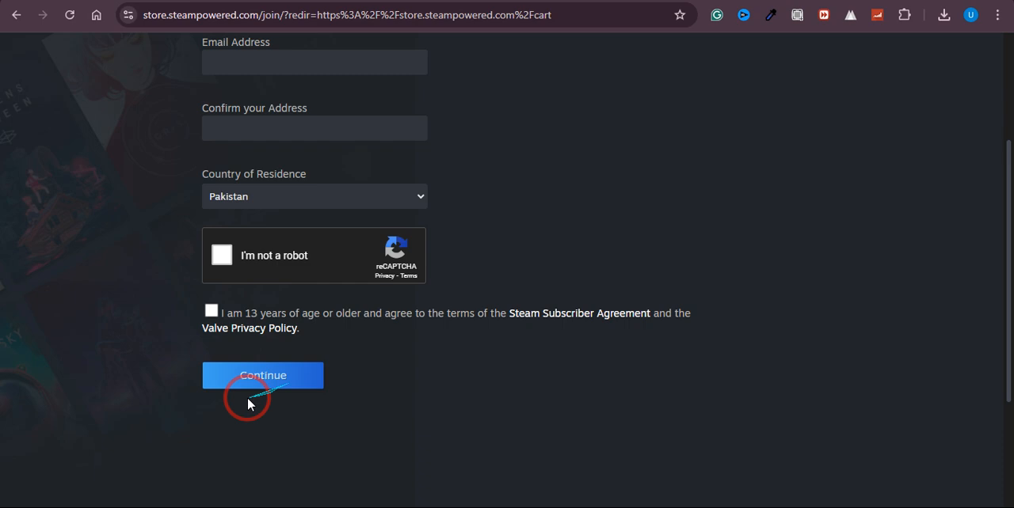
scroll("up", 3)
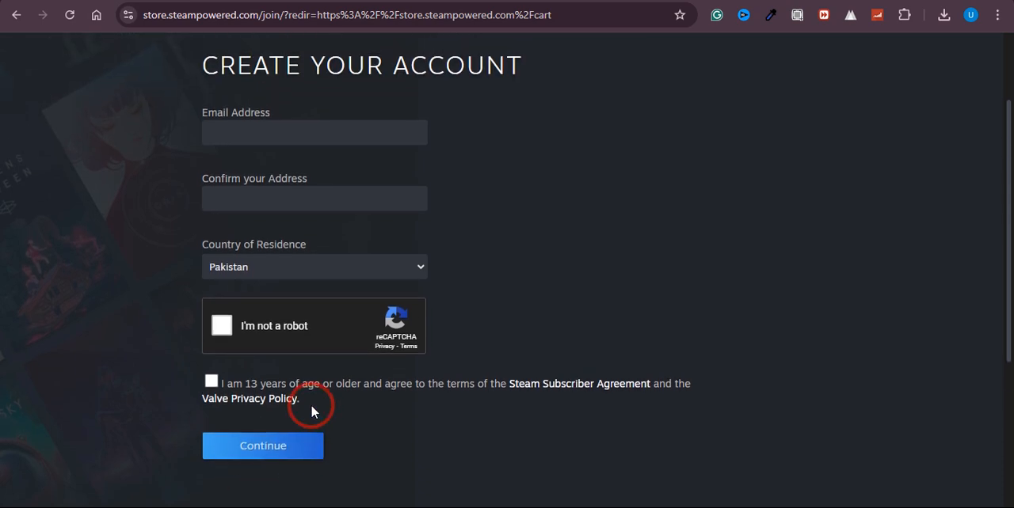
scroll("up", 3)
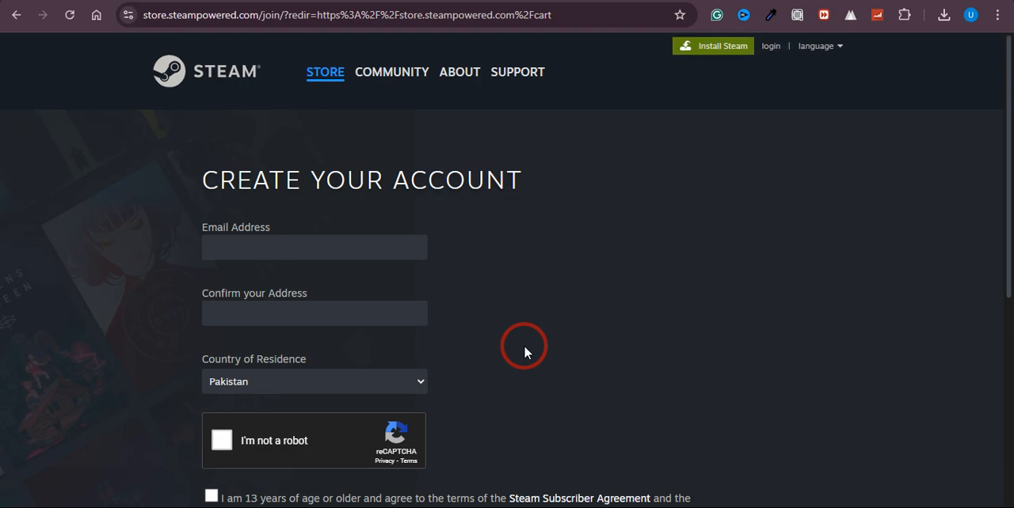
mouse_move(602, 290)
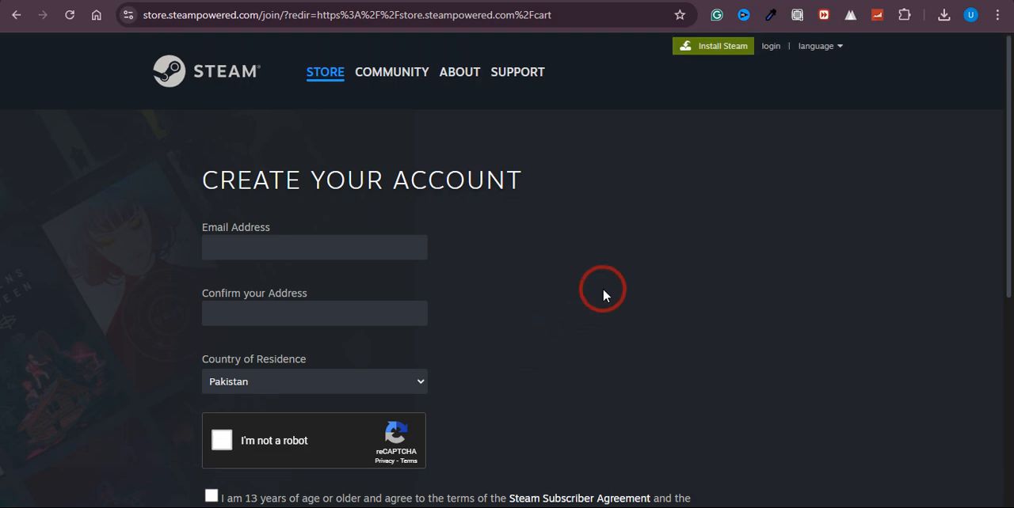